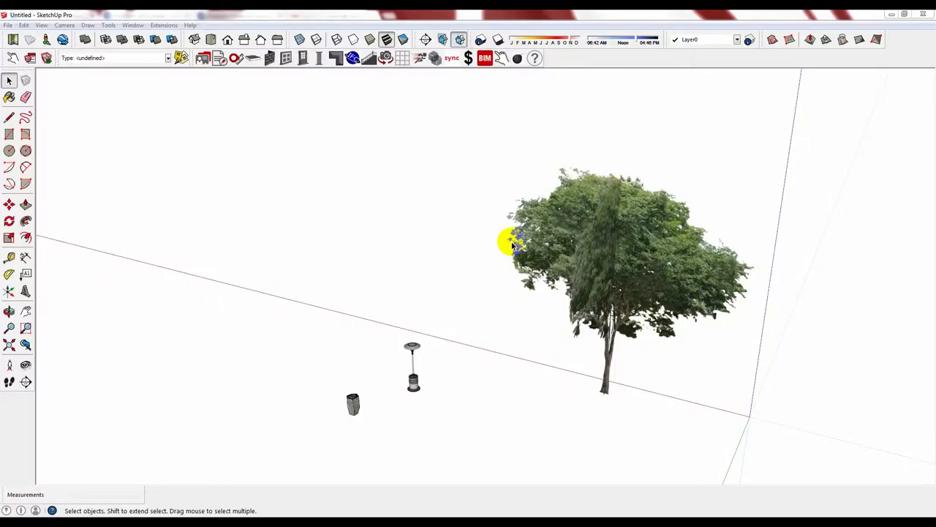
pyautogui.moveTo(486, 292)
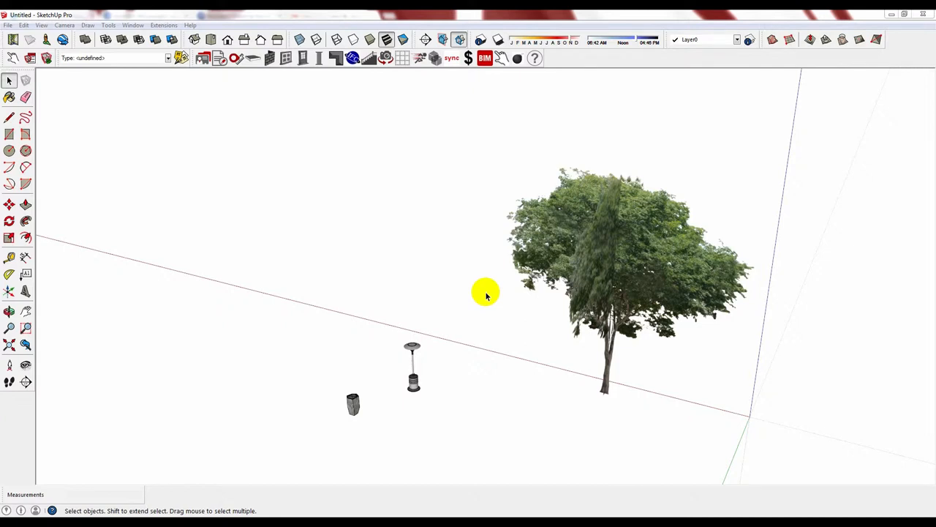
pyautogui.moveTo(755, 171)
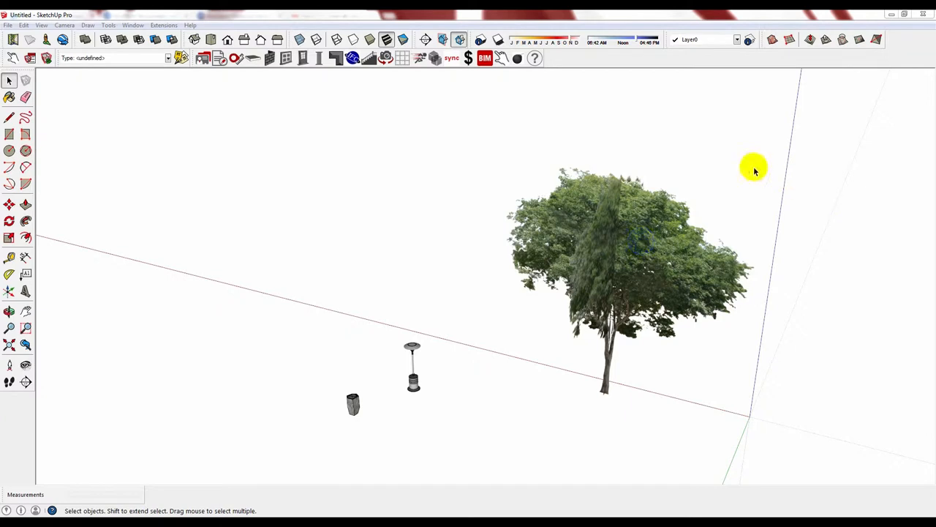
pyautogui.moveTo(764, 152)
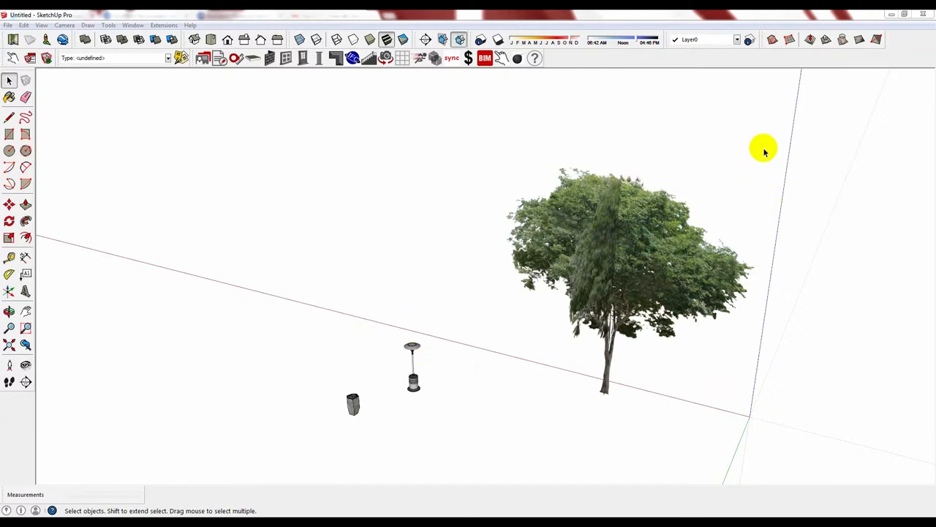
# Step: Open the Components window showing In Model components: heater, tree and bin
pyautogui.click(485, 58)
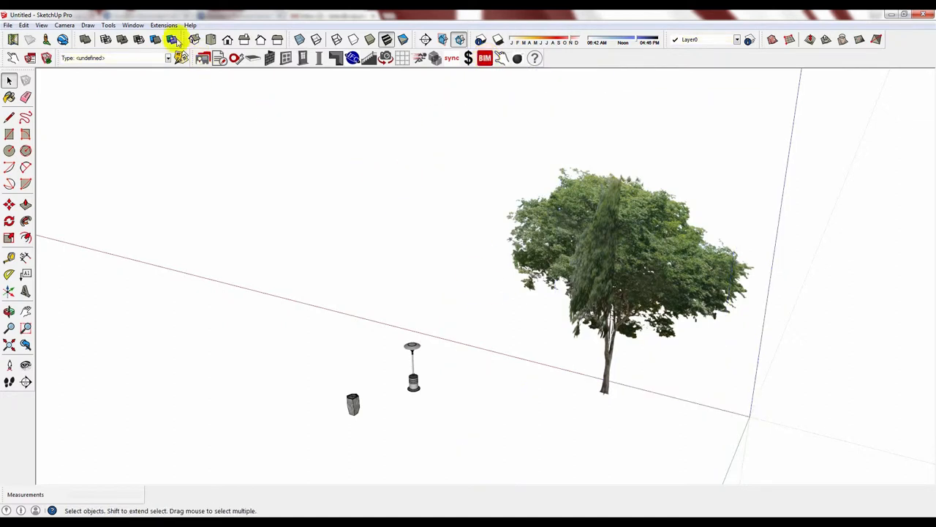
pyautogui.click(172, 40)
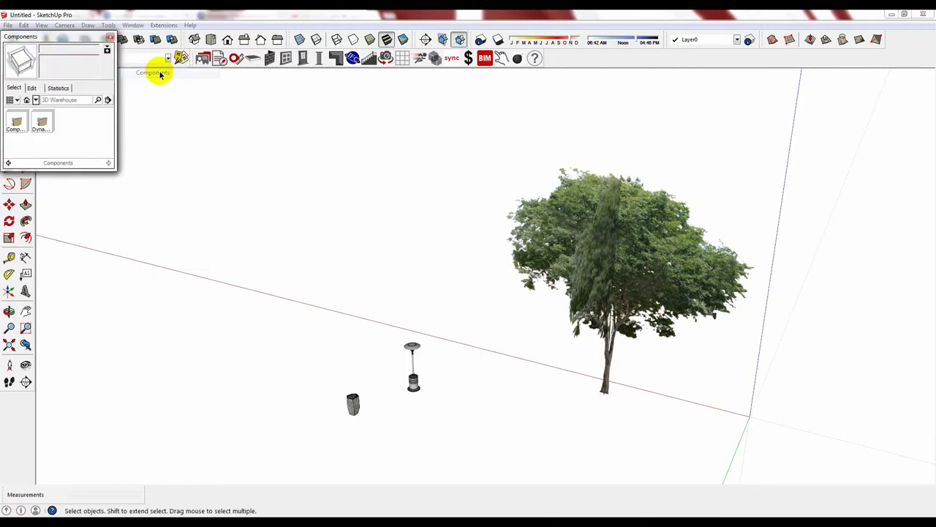
pyautogui.click(35, 99)
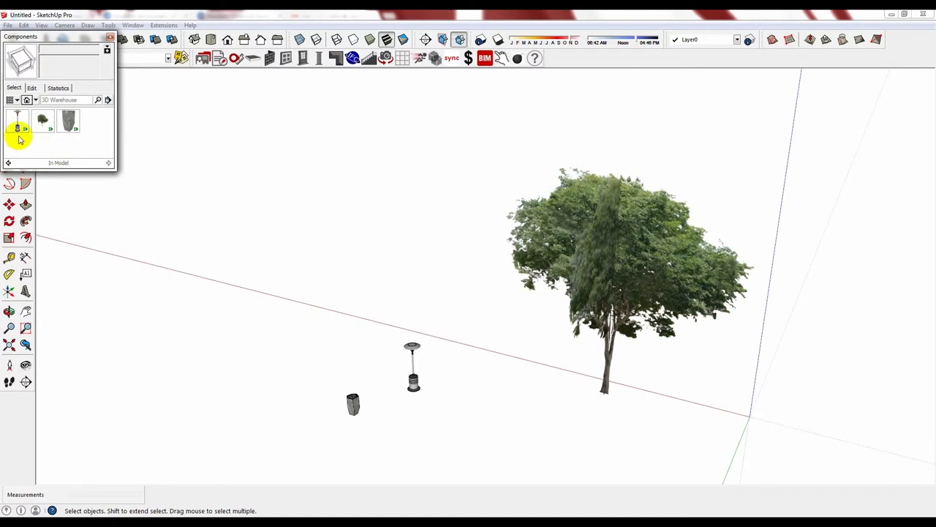
pyautogui.click(42, 119)
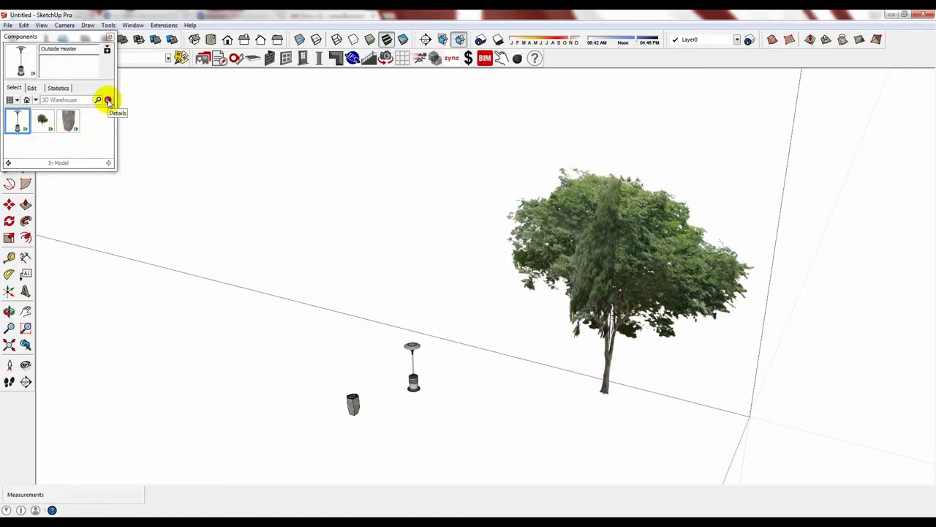
pyautogui.click(108, 100)
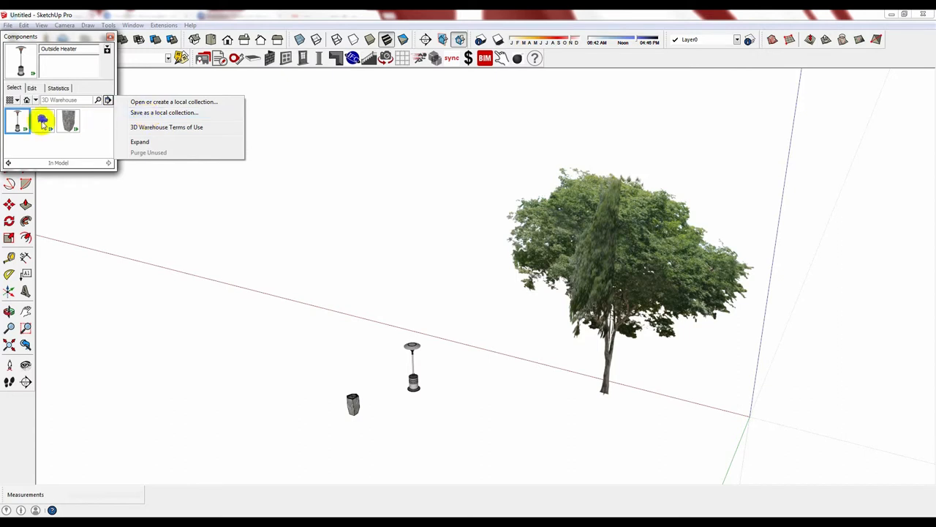
pyautogui.click(69, 121)
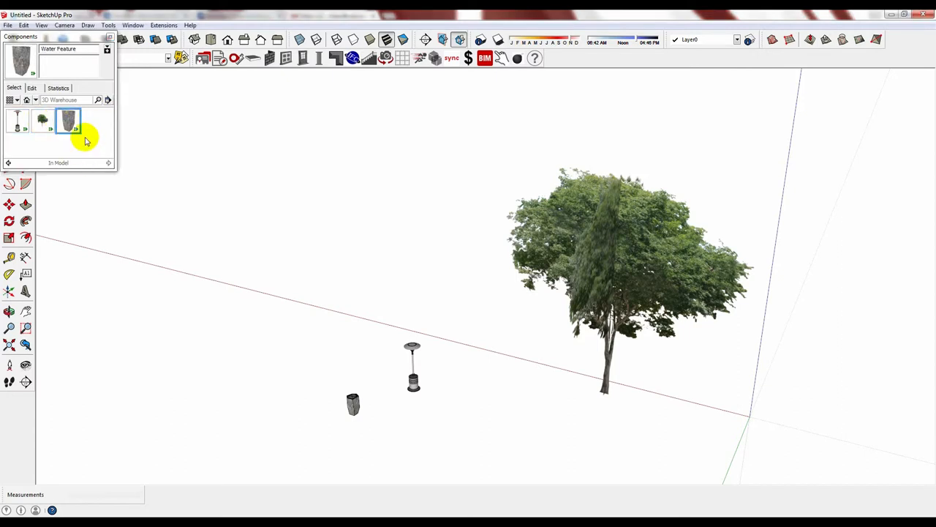